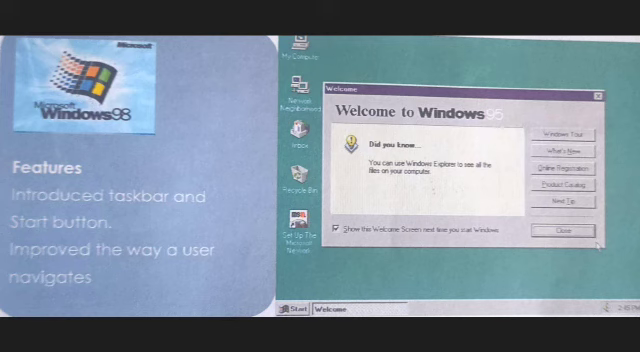
click(560, 232)
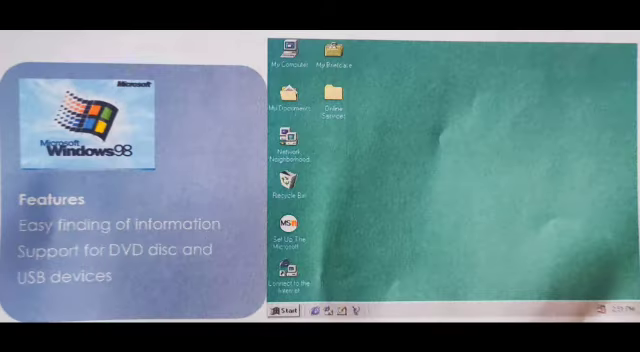